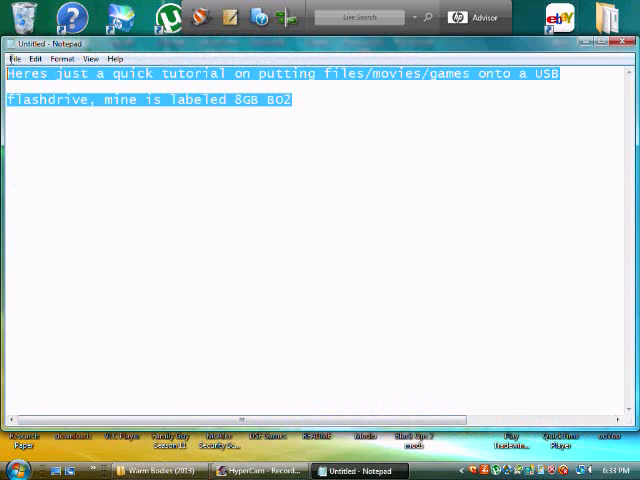
- Write the line "Step one, locate your USB/ flashdrive", correcting the misspelled "locatre"
{"action": "type", "text": "St"}
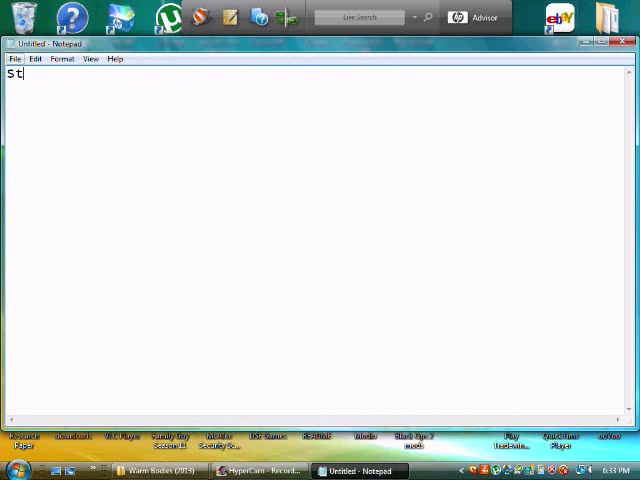
{"action": "type", "text": "ep one"}
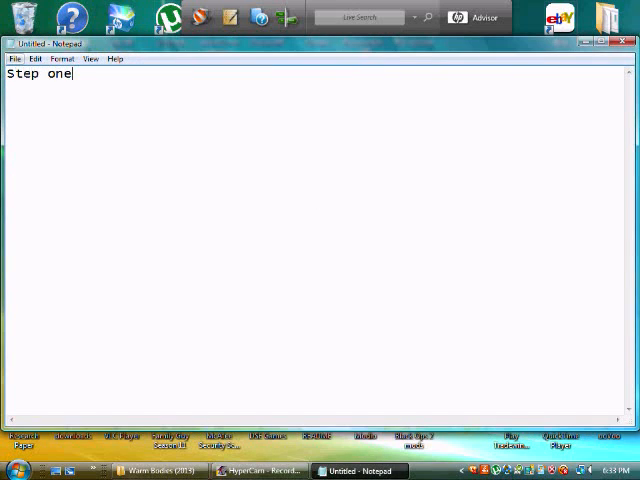
{"action": "type", "text": ", locatre you"}
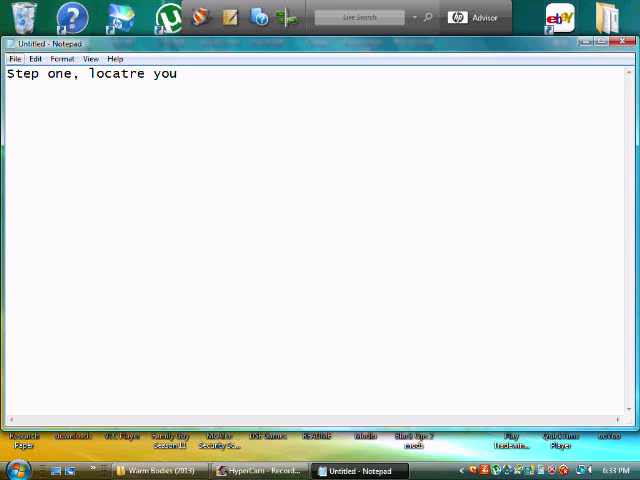
{"action": "key", "text": "BackSpace"}
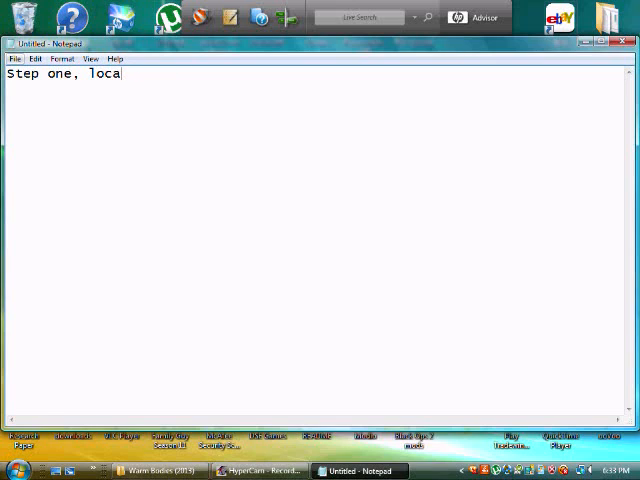
{"action": "type", "text": "te your US"}
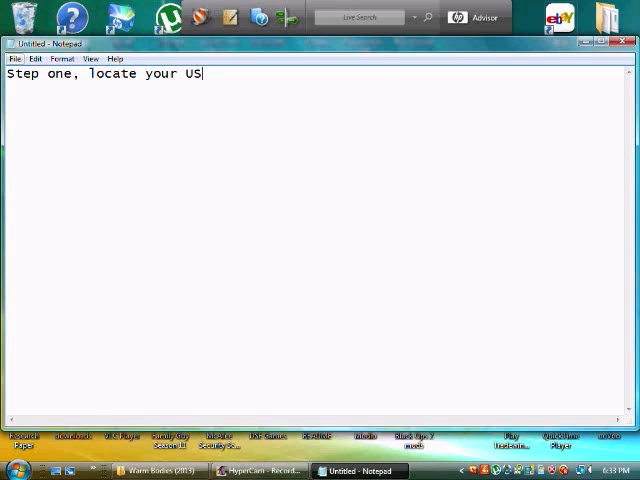
{"action": "type", "text": "B"}
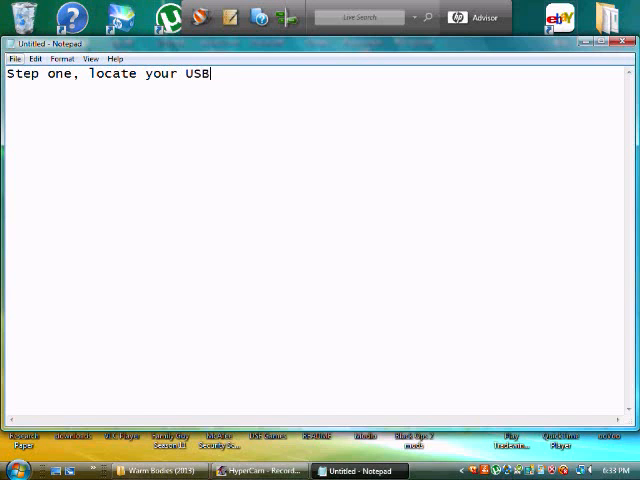
{"action": "type", "text": "/ flashdriv"}
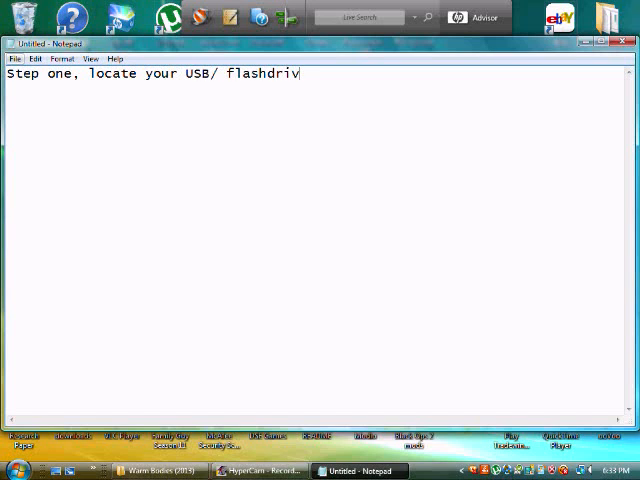
{"action": "type", "text": "e"}
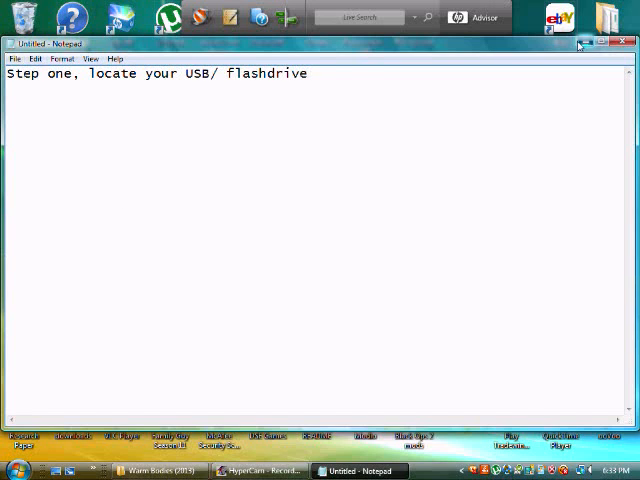
- From the Start menu, show the Computer drive list to reach the USB drive
{"action": "left_click", "coordinate": [12, 470]}
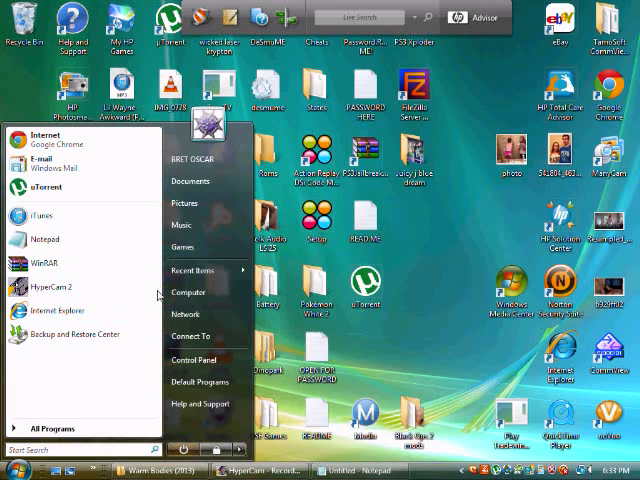
{"action": "left_click", "coordinate": [188, 292]}
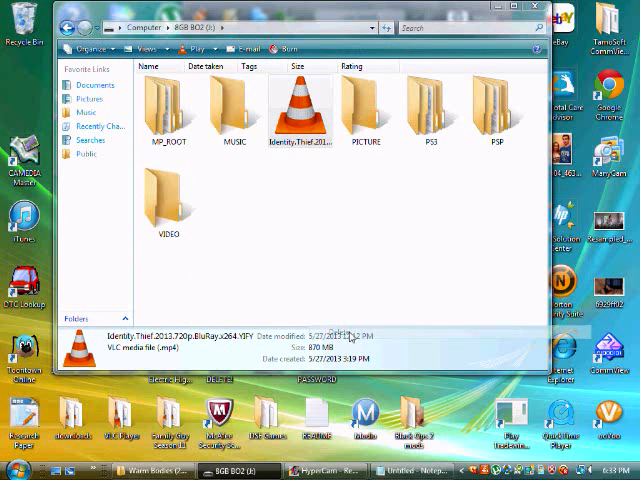
{"action": "mouse_move", "coordinate": [384, 292]}
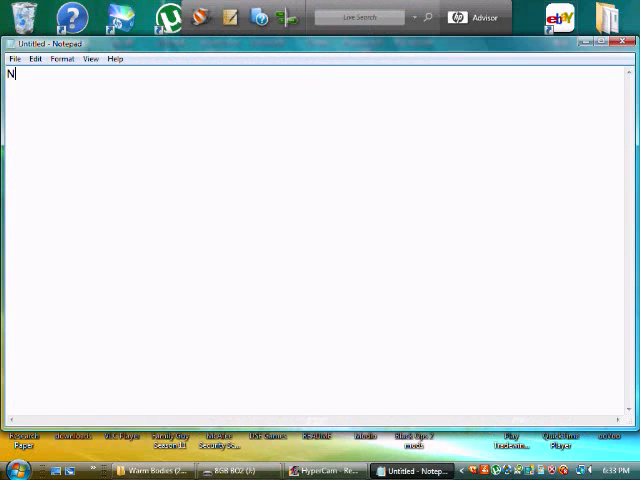
- Write "Now locate the file you want in the USB" and return to the file windows
{"action": "type", "text": "ow locate the fi"}
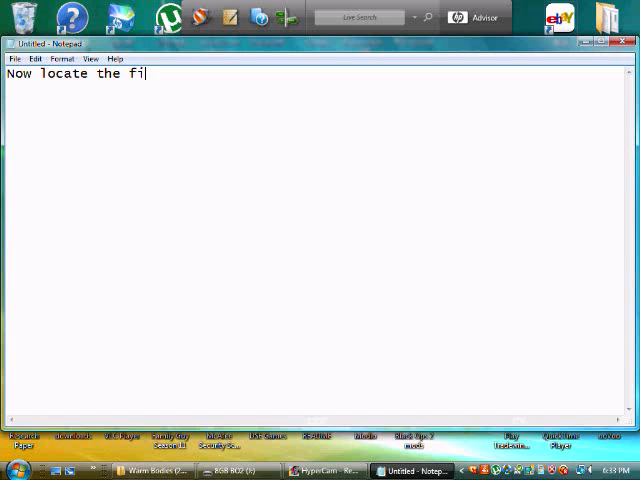
{"action": "type", "text": "le you wa"}
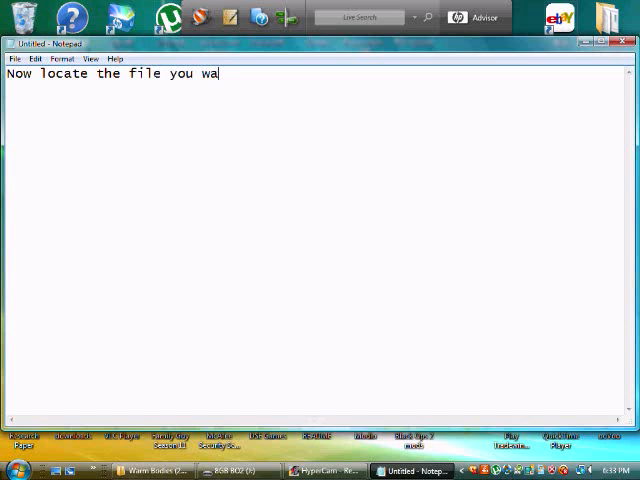
{"action": "type", "text": "nt in the USB"}
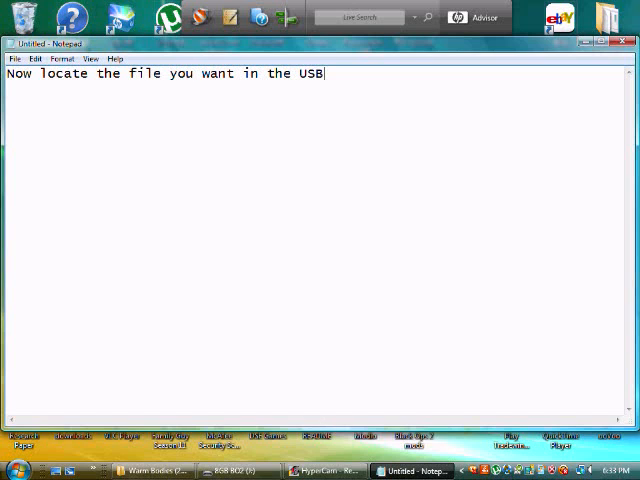
{"action": "left_click", "coordinate": [612, 44]}
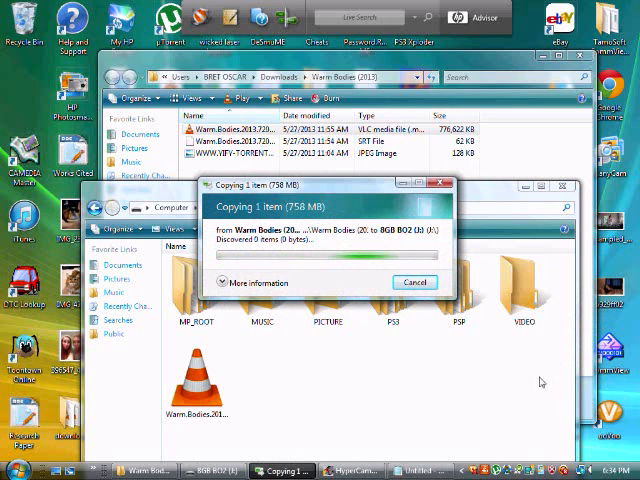
- Bring the Notepad tutorial notes back to the front after starting the copy
{"action": "left_click", "coordinate": [420, 470]}
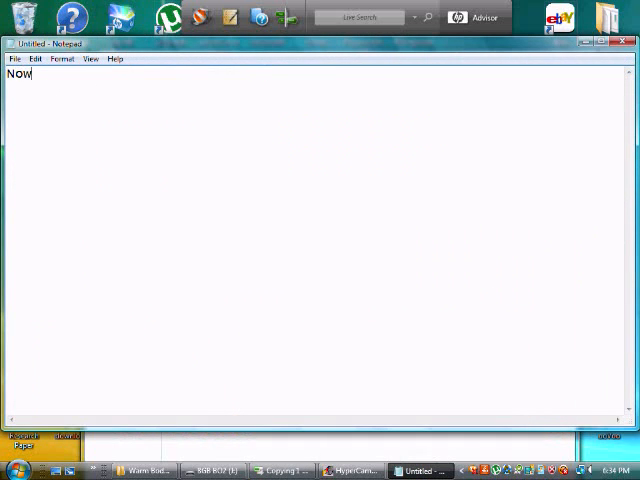
- Write "Now just simply drag it in and wait for it to install(: hope this helped!"
{"action": "type", "text": "just simply d"}
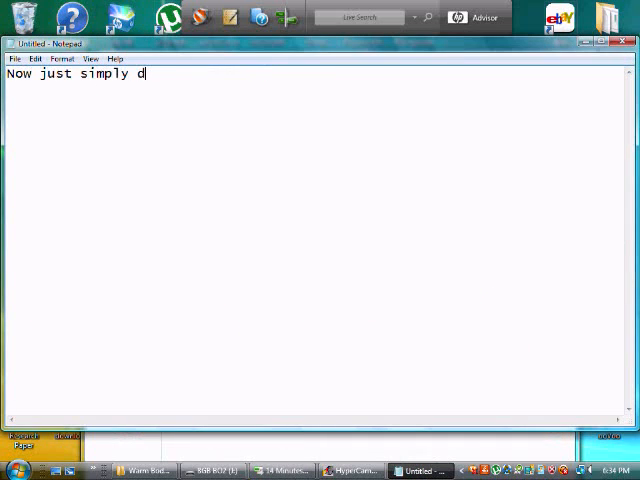
{"action": "type", "text": "r"}
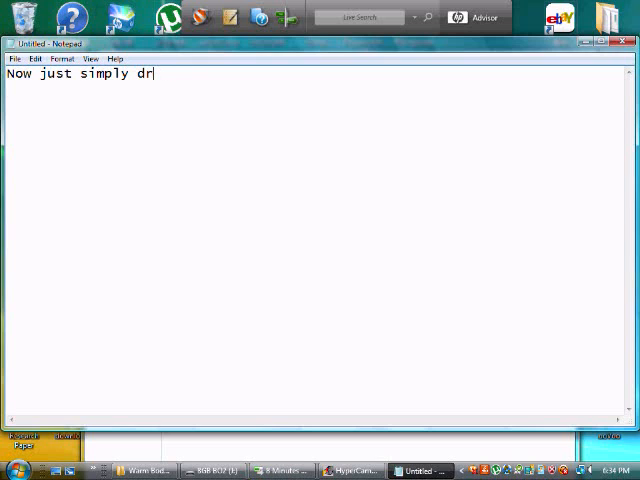
{"action": "type", "text": "ag it in and"}
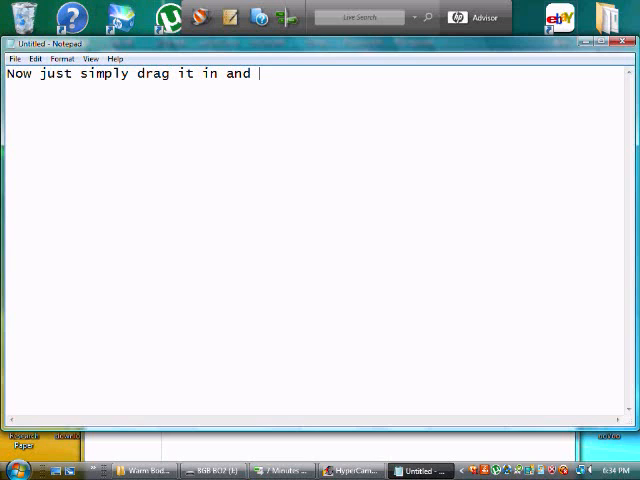
{"action": "type", "text": "wait for it t"}
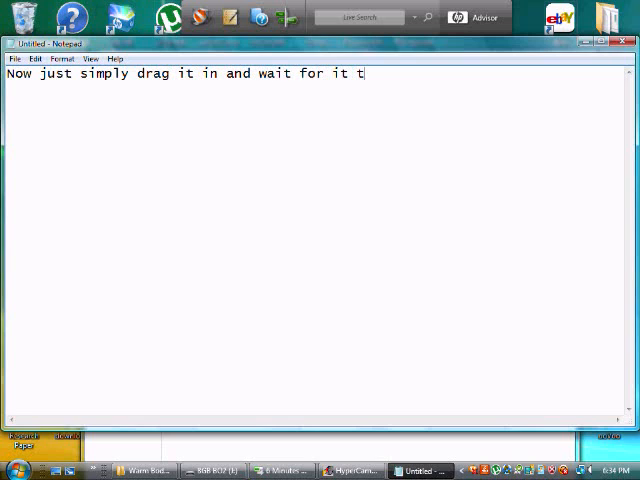
{"action": "type", "text": "o i"}
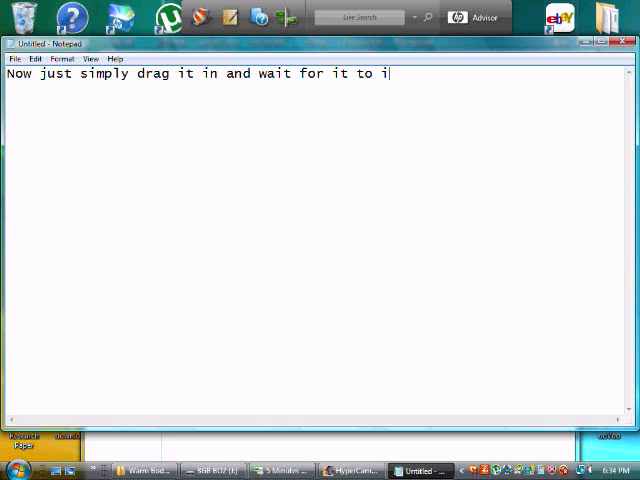
{"action": "type", "text": "nstall(:"}
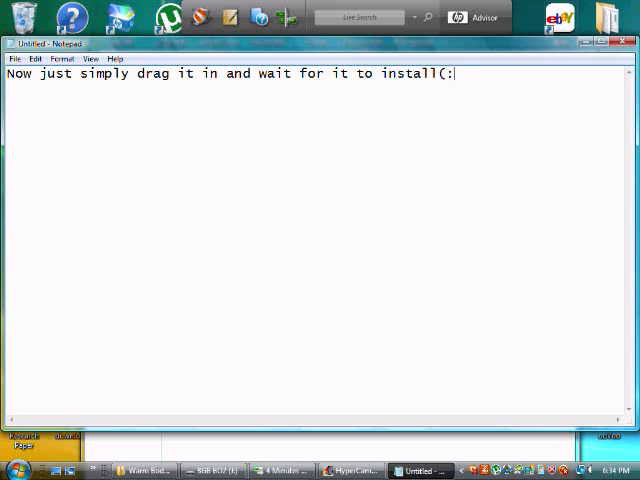
{"action": "type", "text": "hope this"}
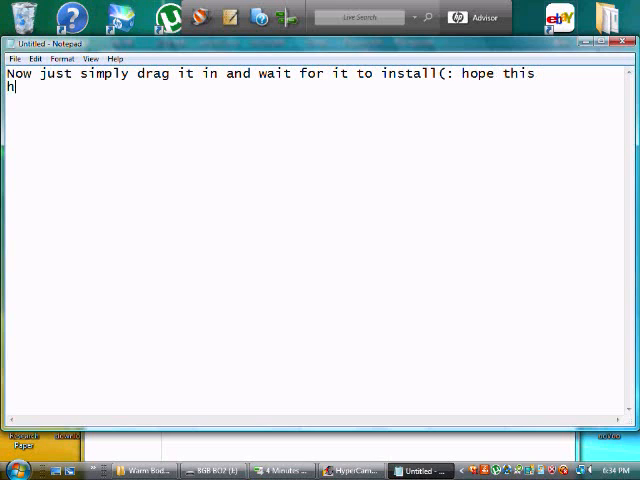
{"action": "type", "text": "elped!"}
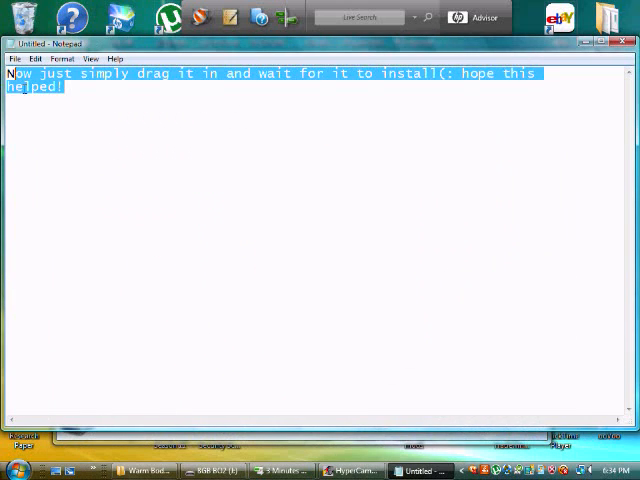
- Write the closing note "Dont forget to comment, like, subscribe! Fell free to message me or co"
{"action": "type", "text": "Dont for"}
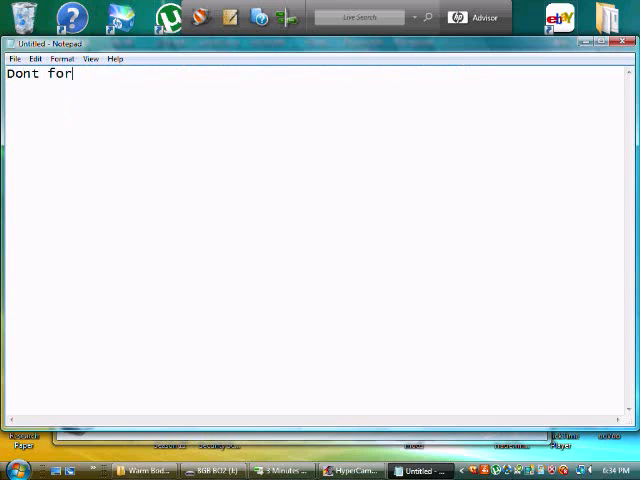
{"action": "type", "text": "get to comment"}
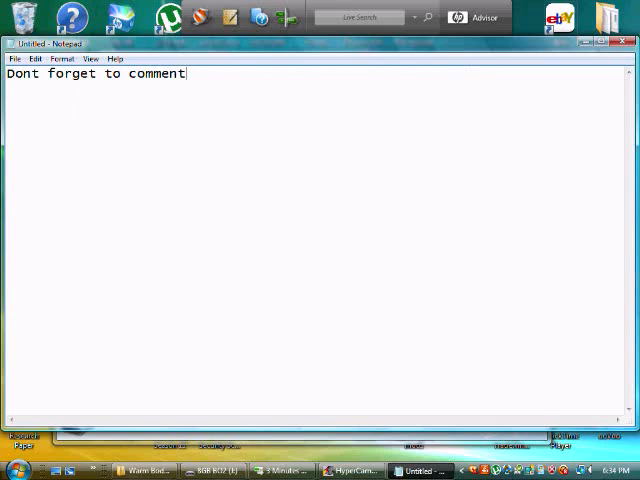
{"action": "type", "text": ", like,"}
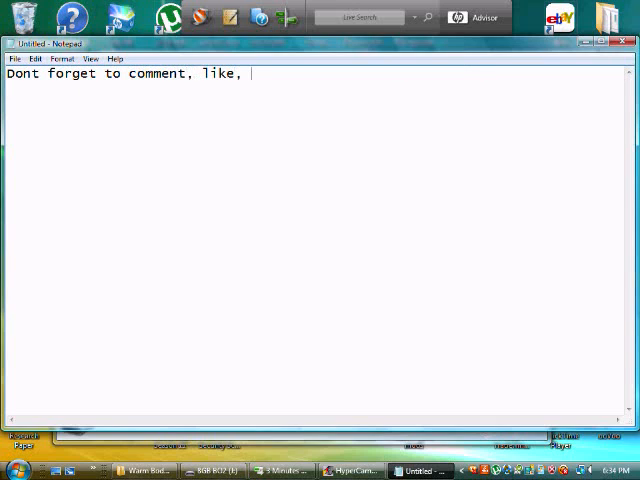
{"action": "type", "text": "sub"}
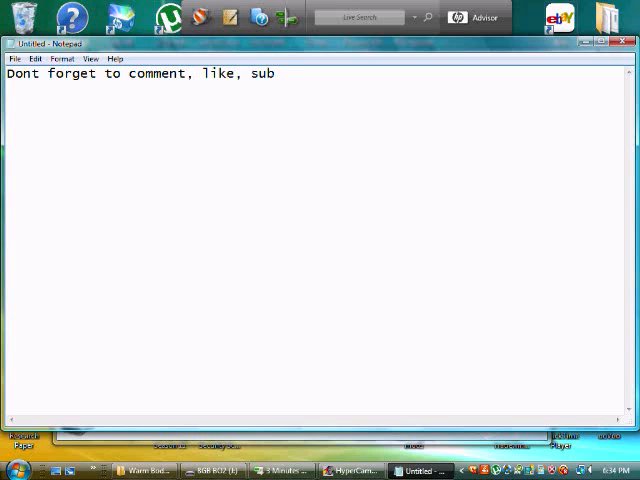
{"action": "type", "text": "scribe"}
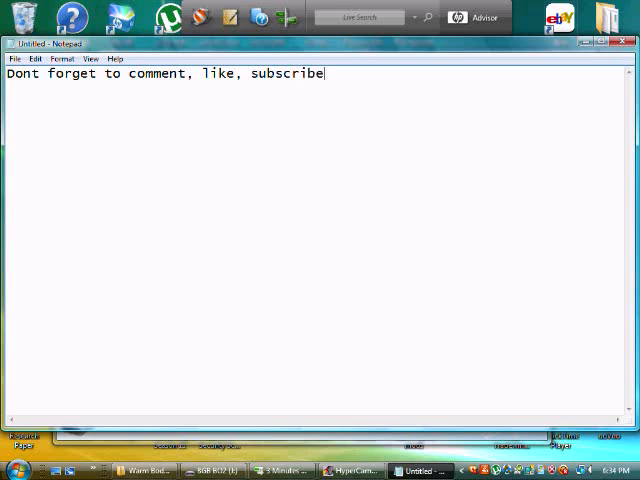
{"action": "type", "text": "! Fell"}
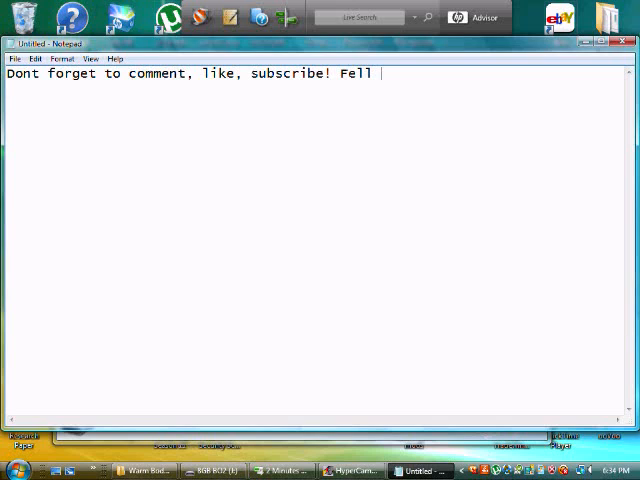
{"action": "type", "text": "free to"}
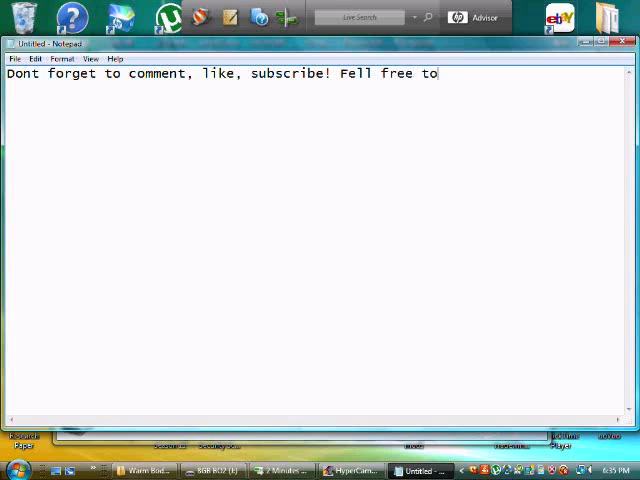
{"action": "type", "text": "m"}
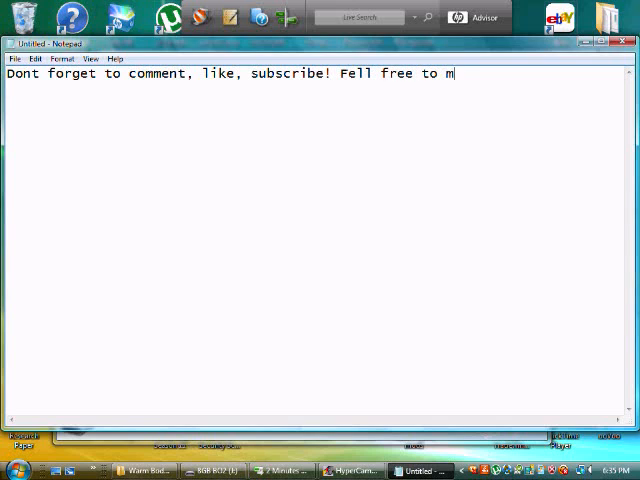
{"action": "type", "text": "essa"}
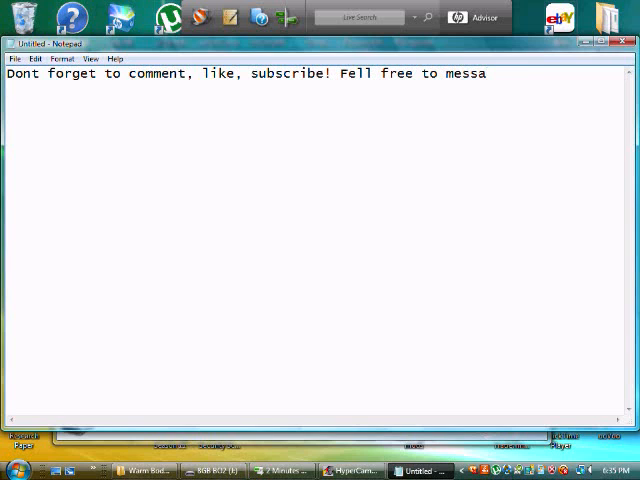
{"action": "type", "text": "ge me or co"}
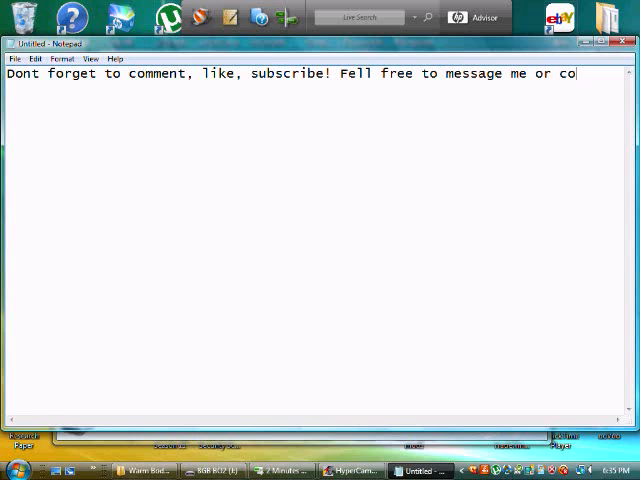